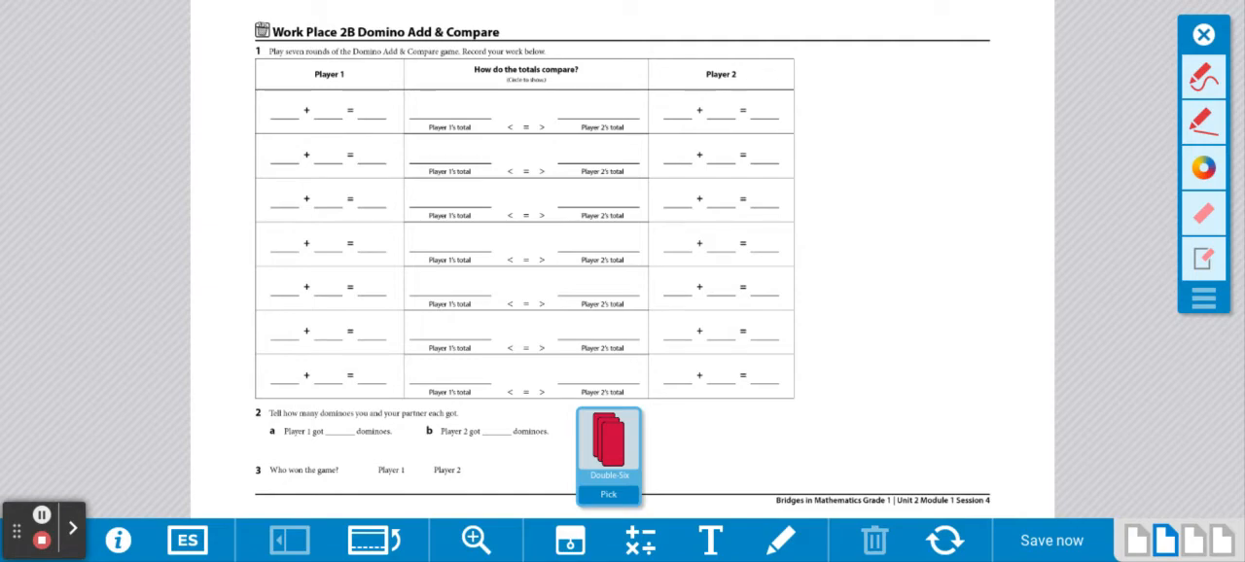
# - Draw a blank domino and write 0 + 0 = 0 with total 0 for Player 1, round one
pyautogui.click(1050, 540)
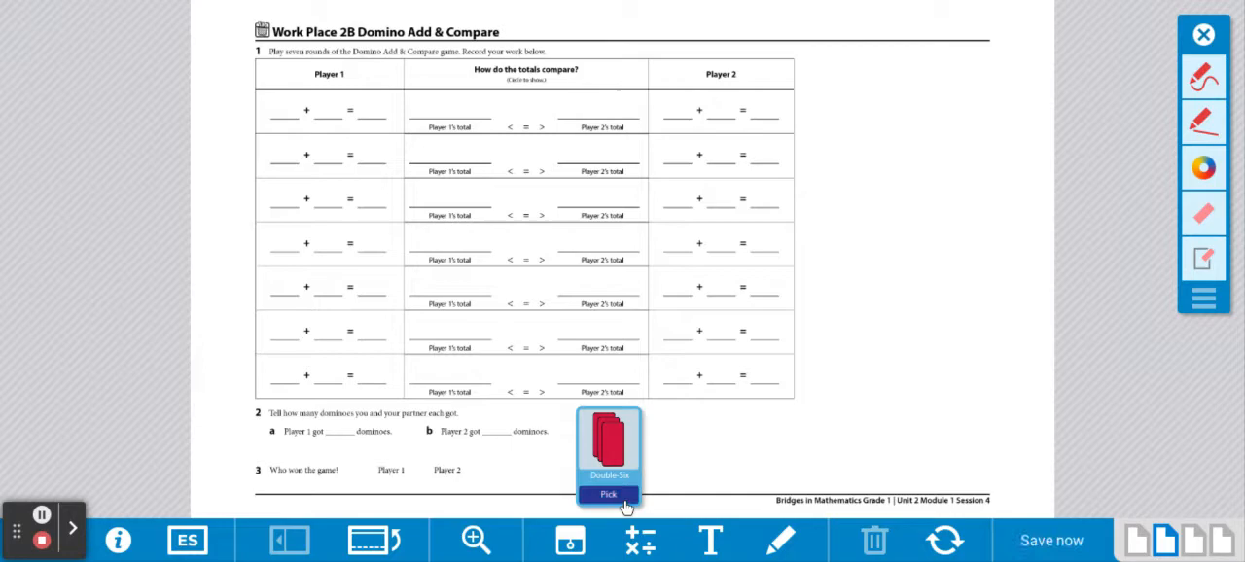
pyautogui.click(606, 494)
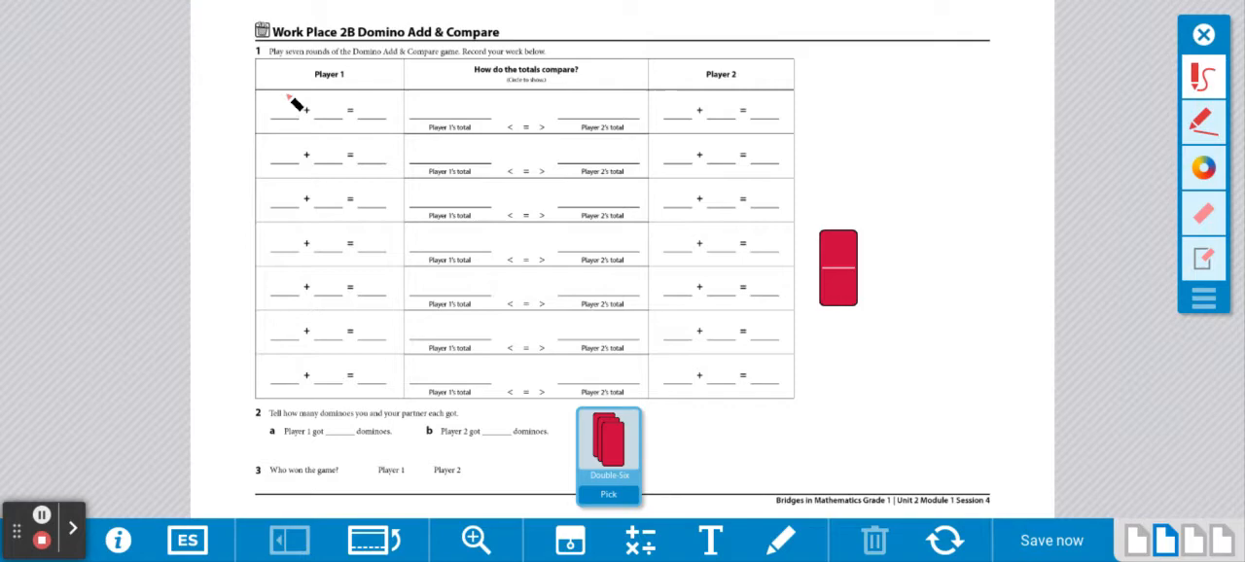
pyautogui.moveTo(292, 101); pyautogui.dragTo(282, 117)
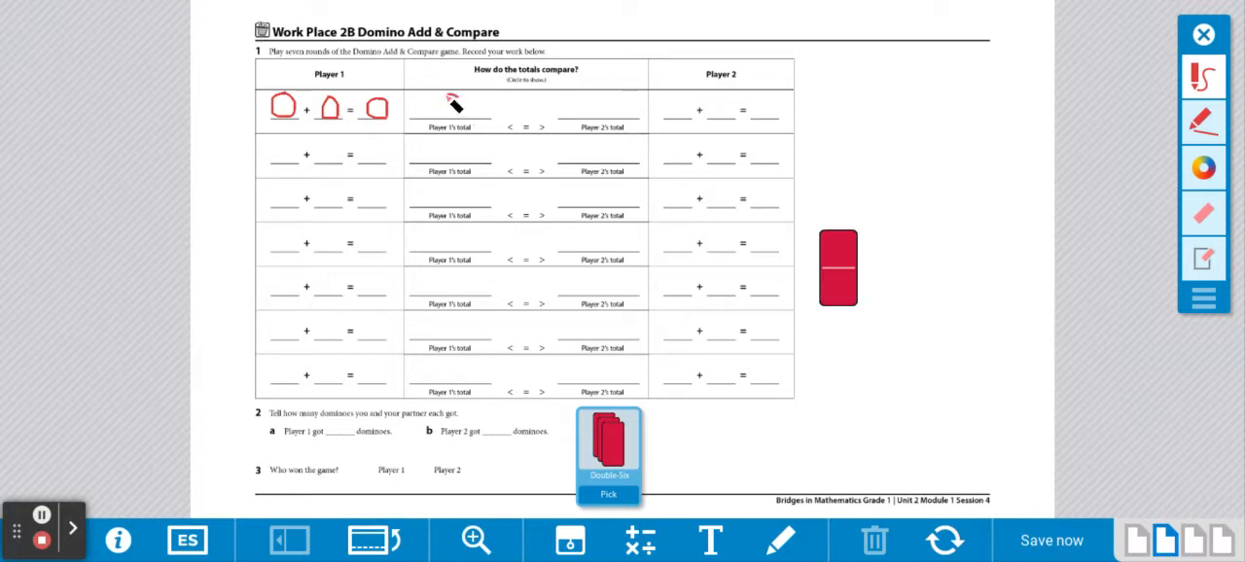
pyautogui.moveTo(447, 112); pyautogui.dragTo(451, 101)
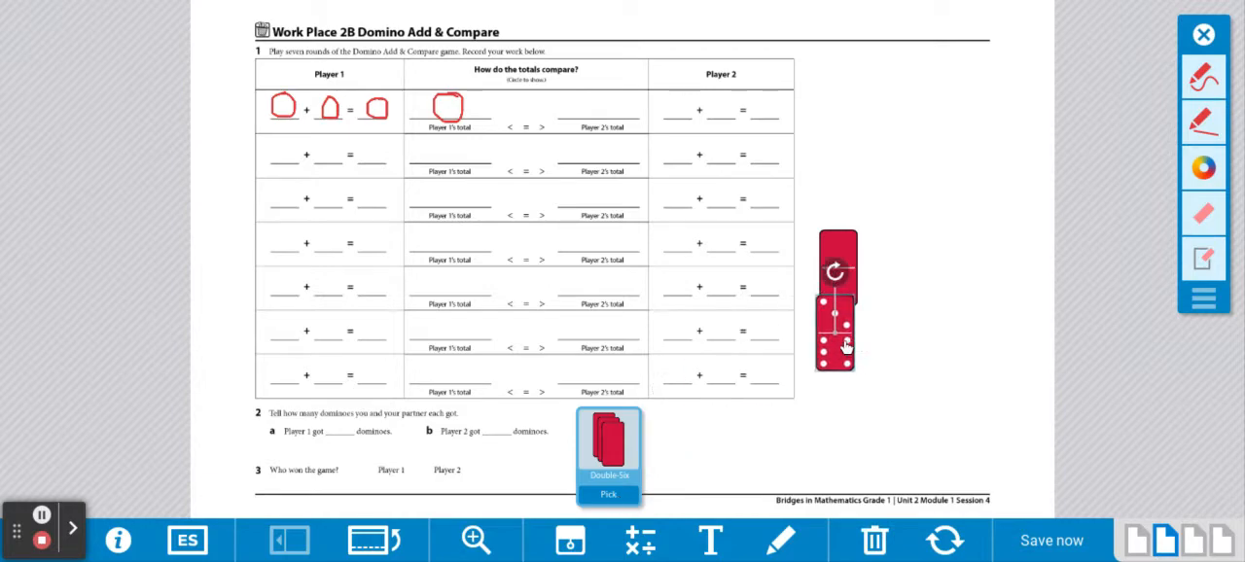
# - Place the second domino beside the first and write 6 + 3 for Player 2, round one
pyautogui.moveTo(837, 326); pyautogui.dragTo(918, 282)
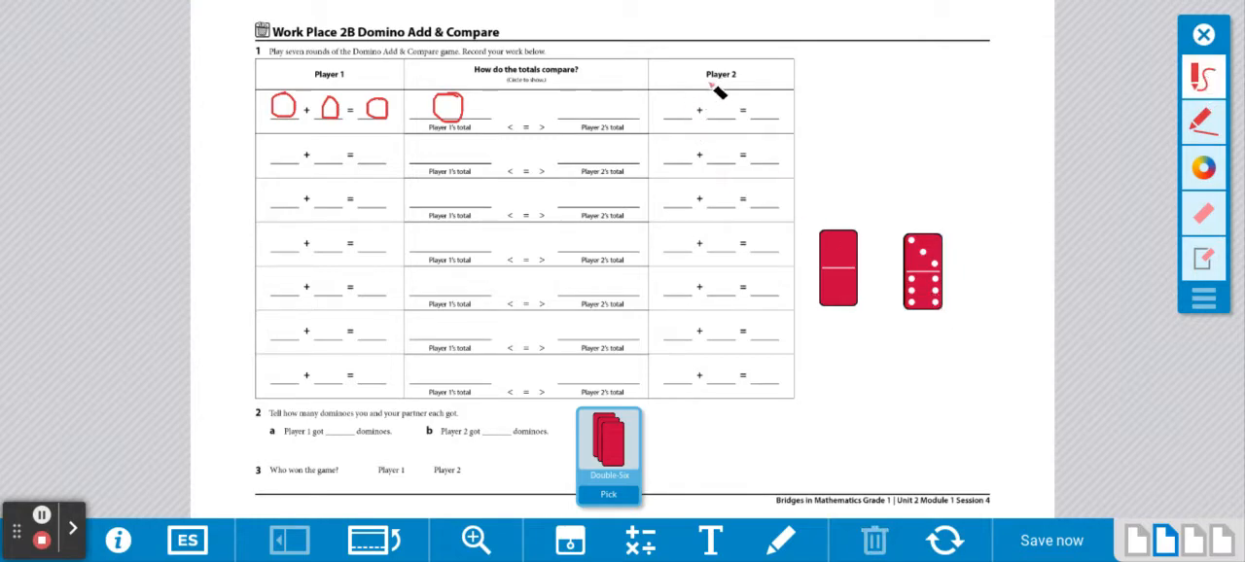
pyautogui.moveTo(700, 93); pyautogui.dragTo(755, 88)
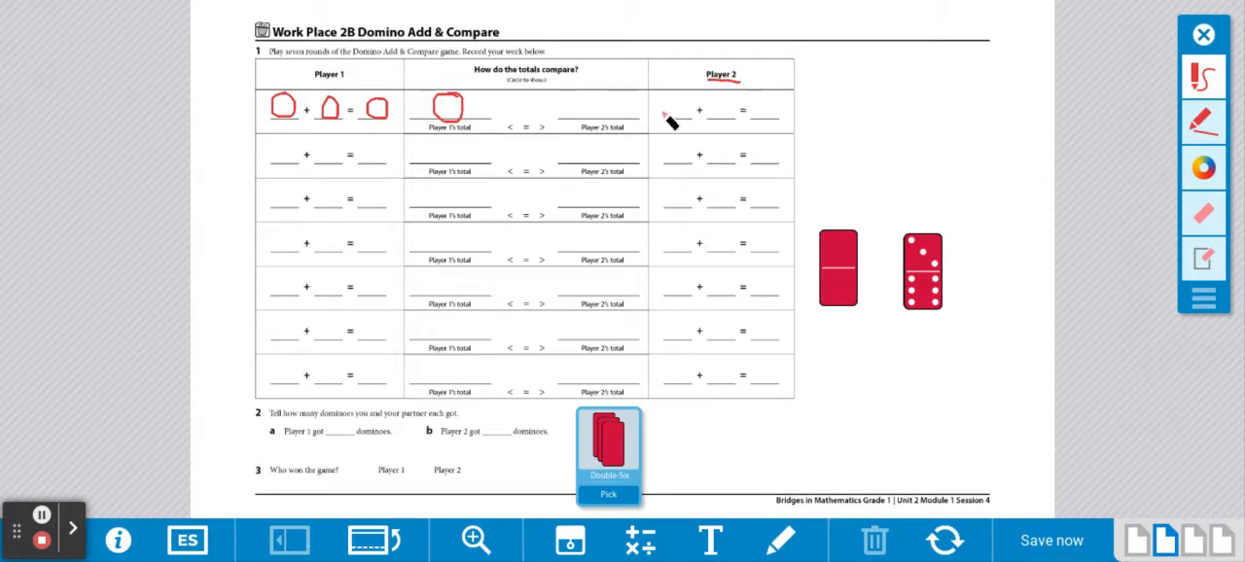
pyautogui.moveTo(671, 117); pyautogui.dragTo(677, 107)
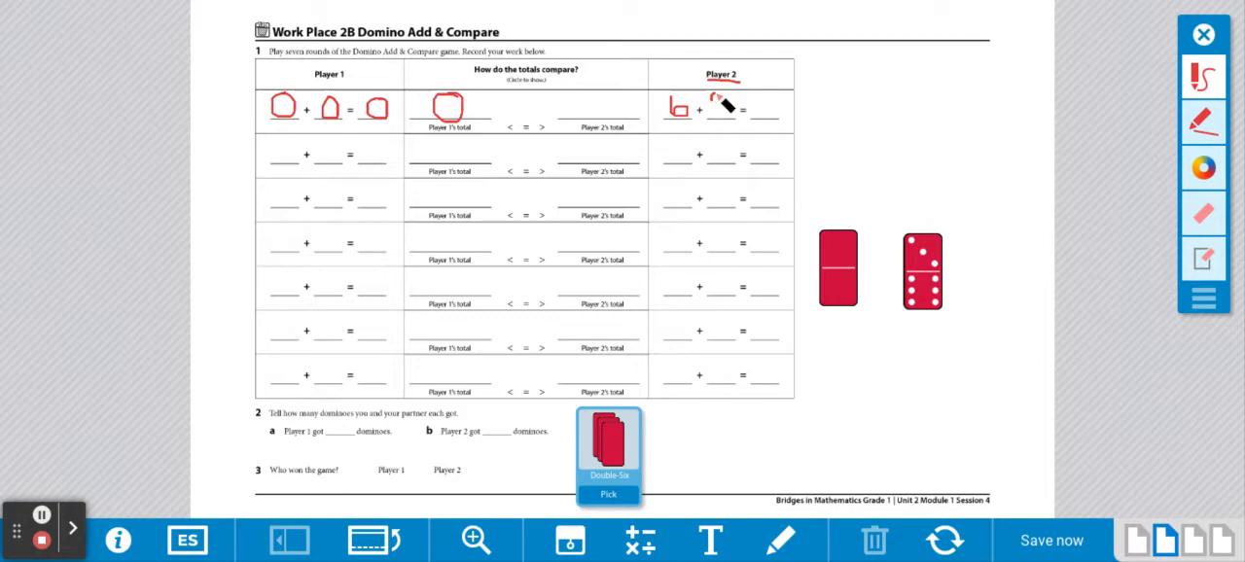
pyautogui.moveTo(724, 101); pyautogui.dragTo(735, 134)
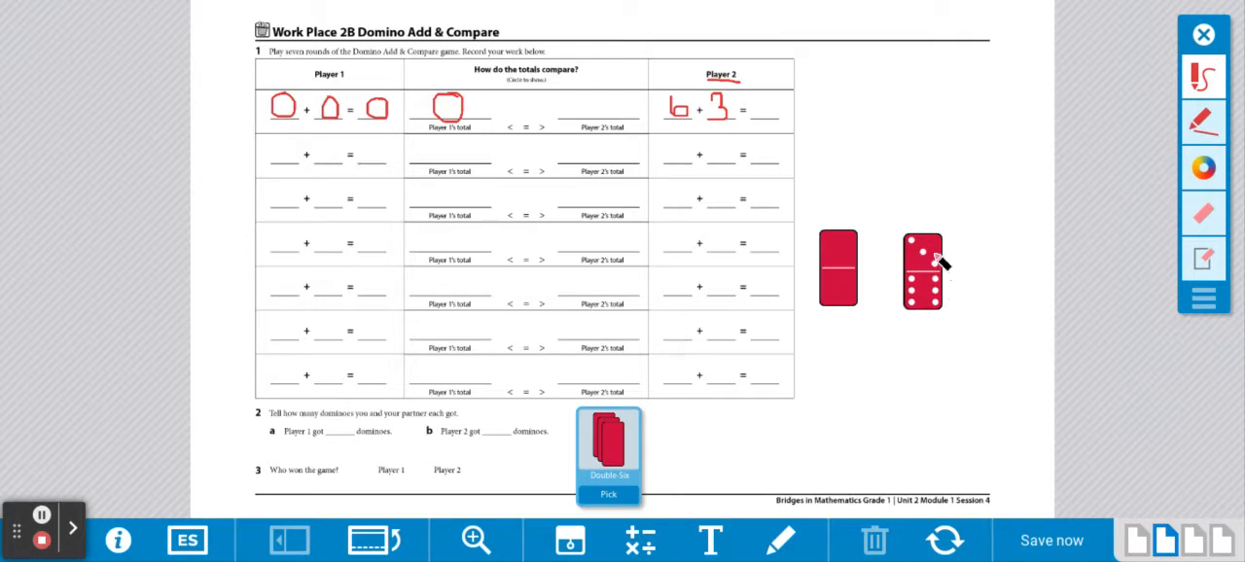
pyautogui.moveTo(918, 255)
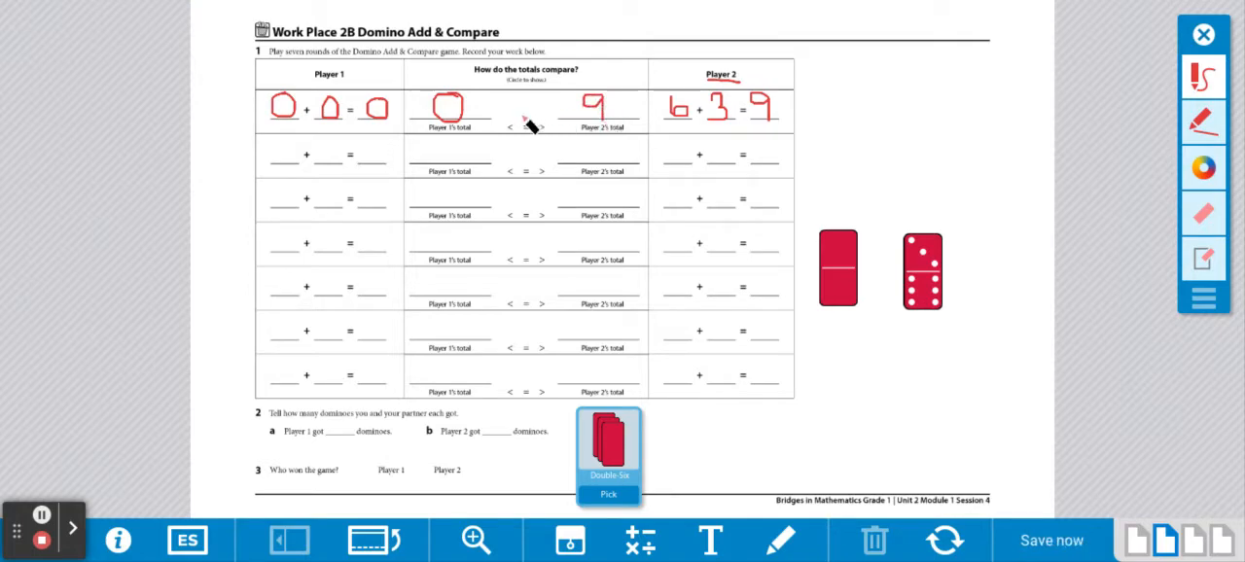
# - Circle the less-than sign comparing 0 and 9 in round one
pyautogui.click(1050, 541)
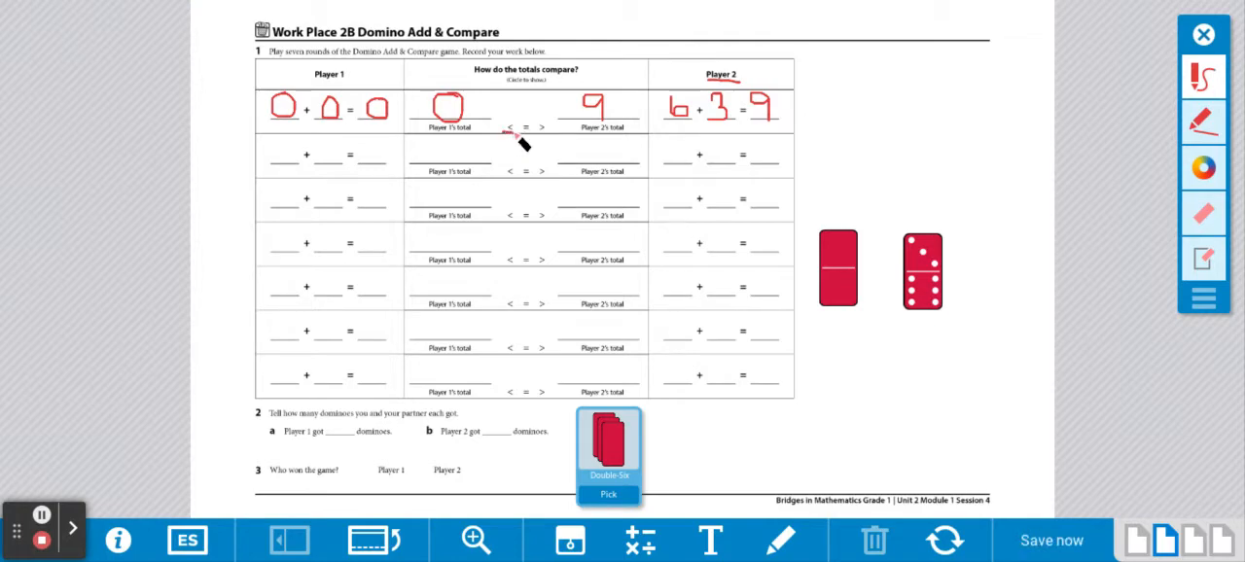
pyautogui.click(510, 128)
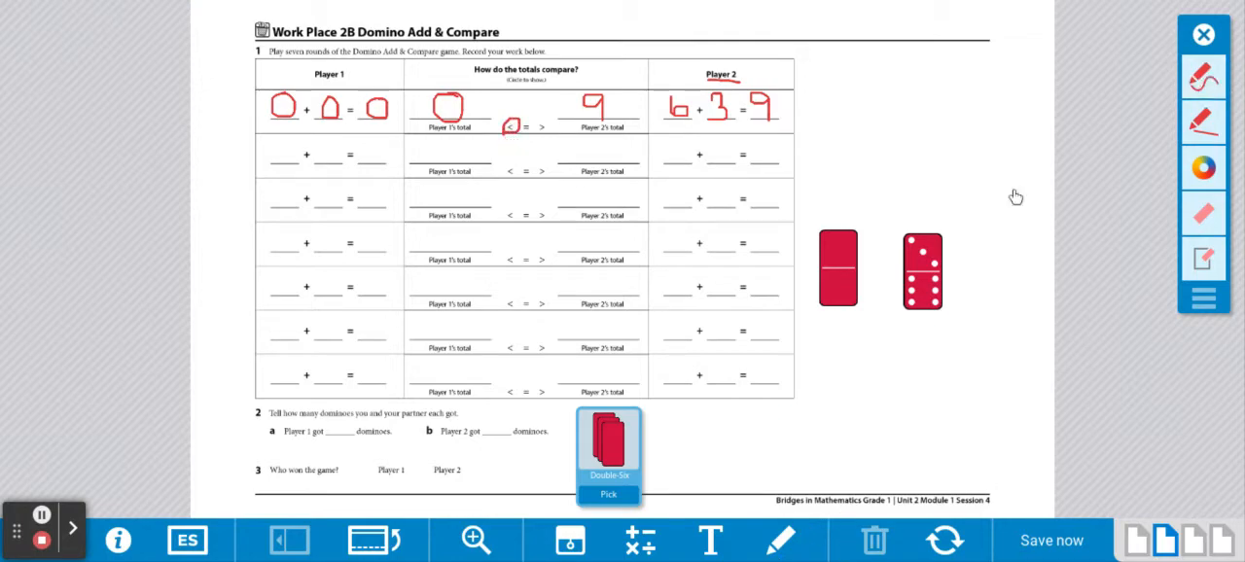
# - Move the six-three and blank dominoes aside to the top-right corner
pyautogui.click(922, 269)
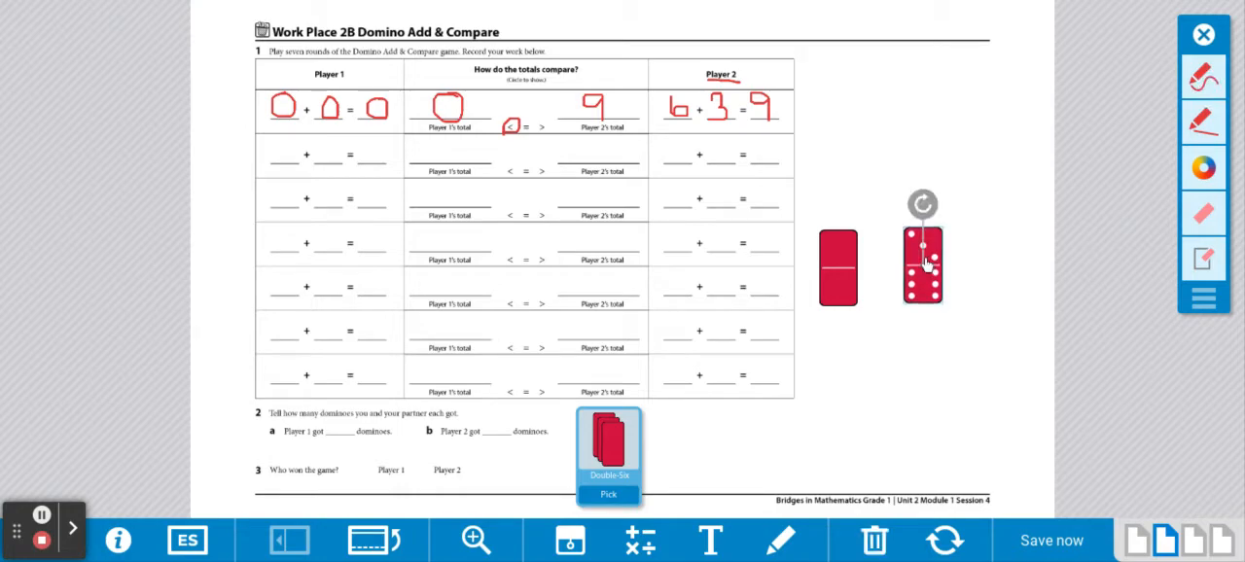
pyautogui.moveTo(922, 268); pyautogui.dragTo(1035, 95)
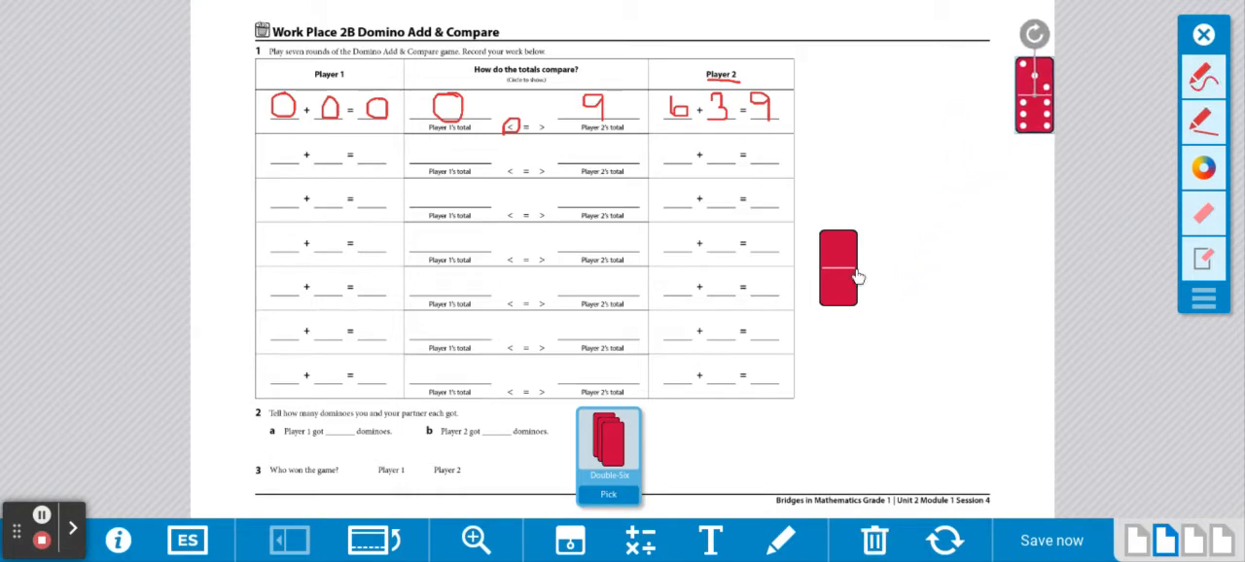
pyautogui.moveTo(838, 269); pyautogui.dragTo(996, 88)
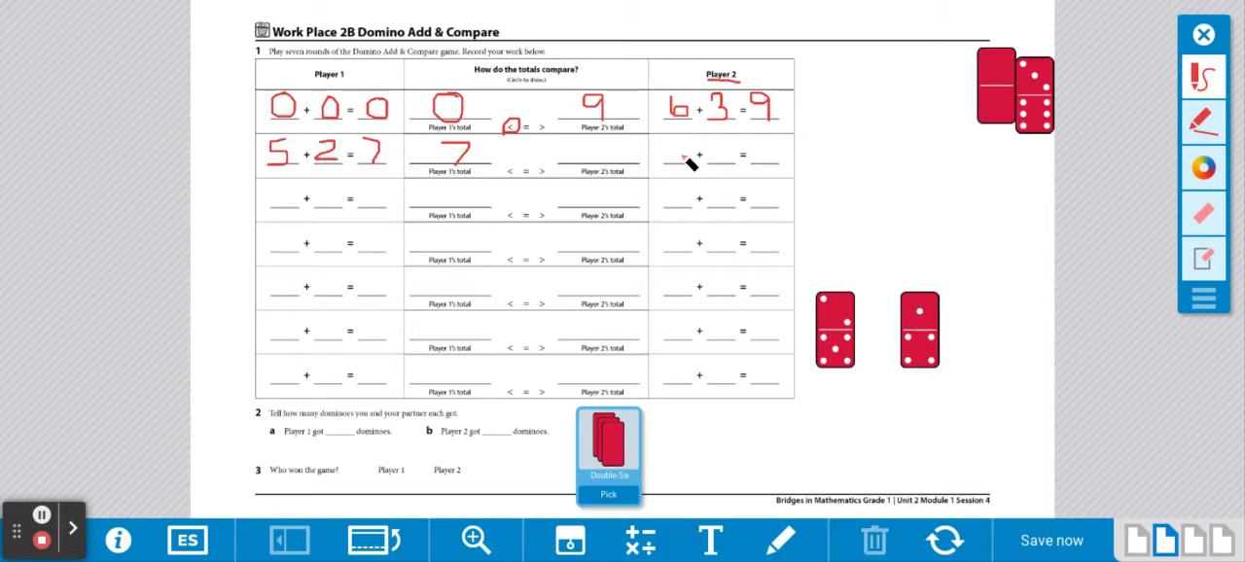
pyautogui.moveTo(690, 146)
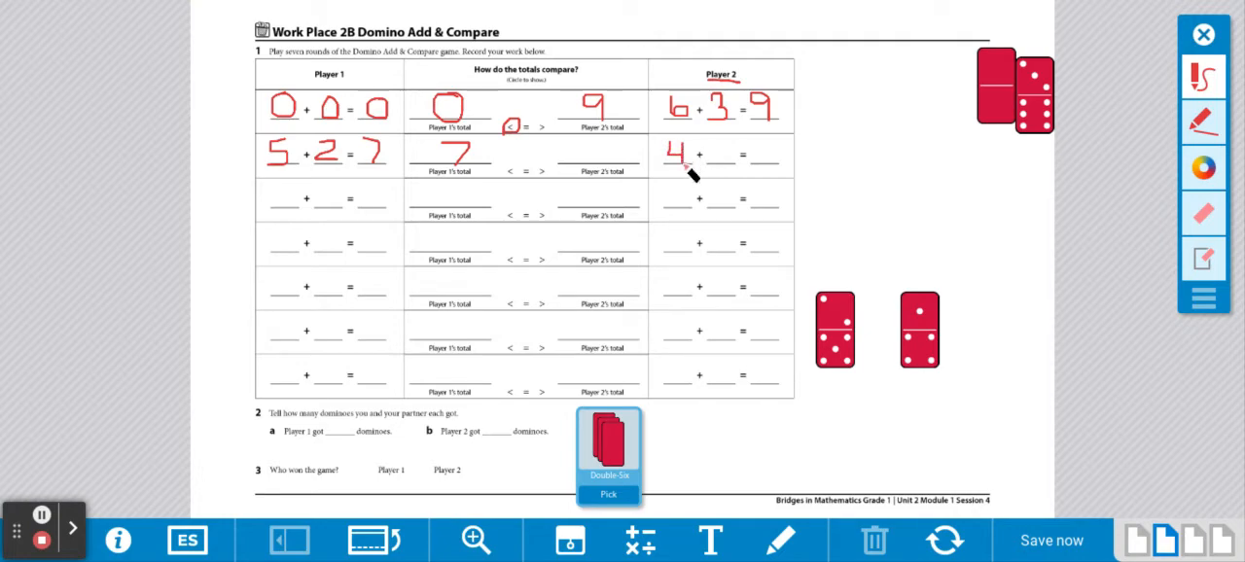
pyautogui.moveTo(941, 328)
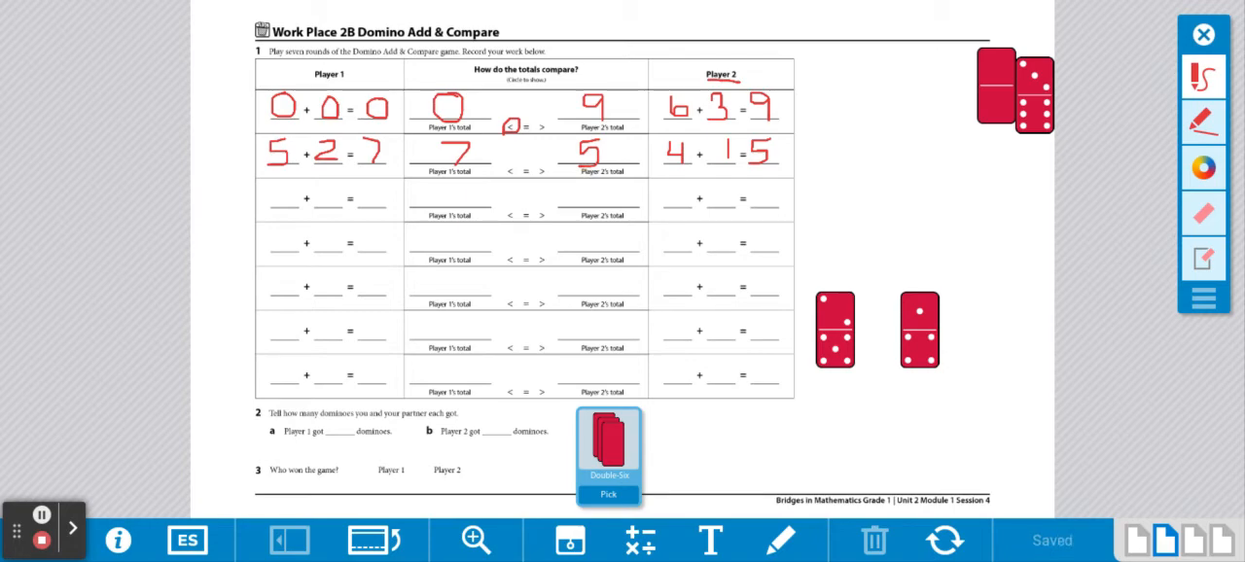
pyautogui.moveTo(463, 167)
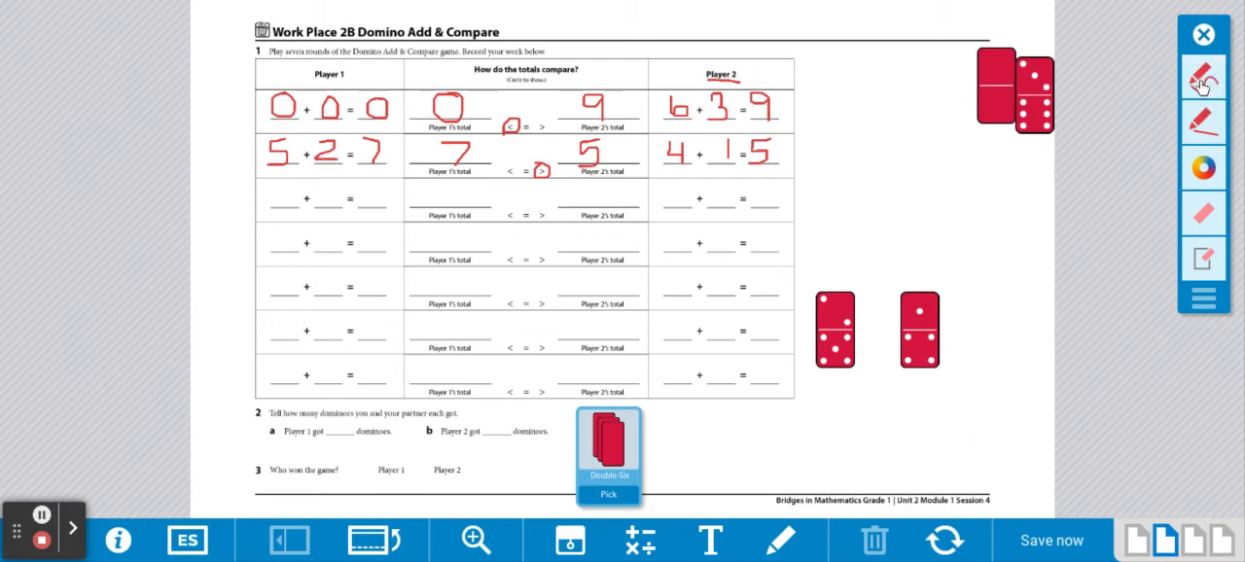
# - Gather the loose dominoes at the bottom and set one onto the top-right pile
pyautogui.moveTo(834, 329); pyautogui.dragTo(795, 451)
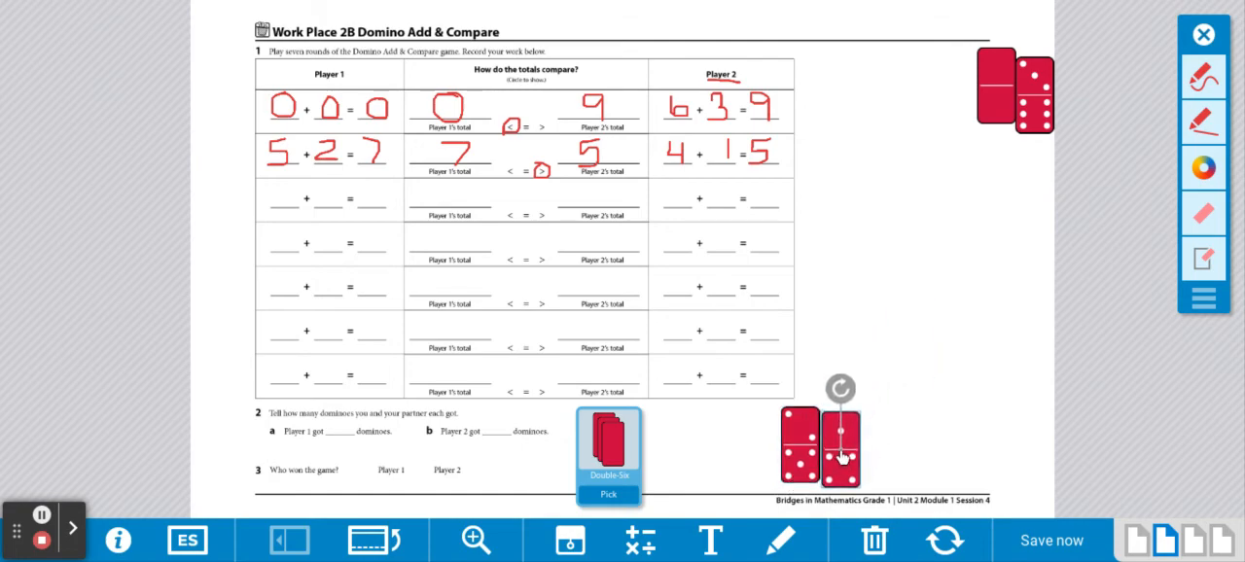
pyautogui.moveTo(521, 210)
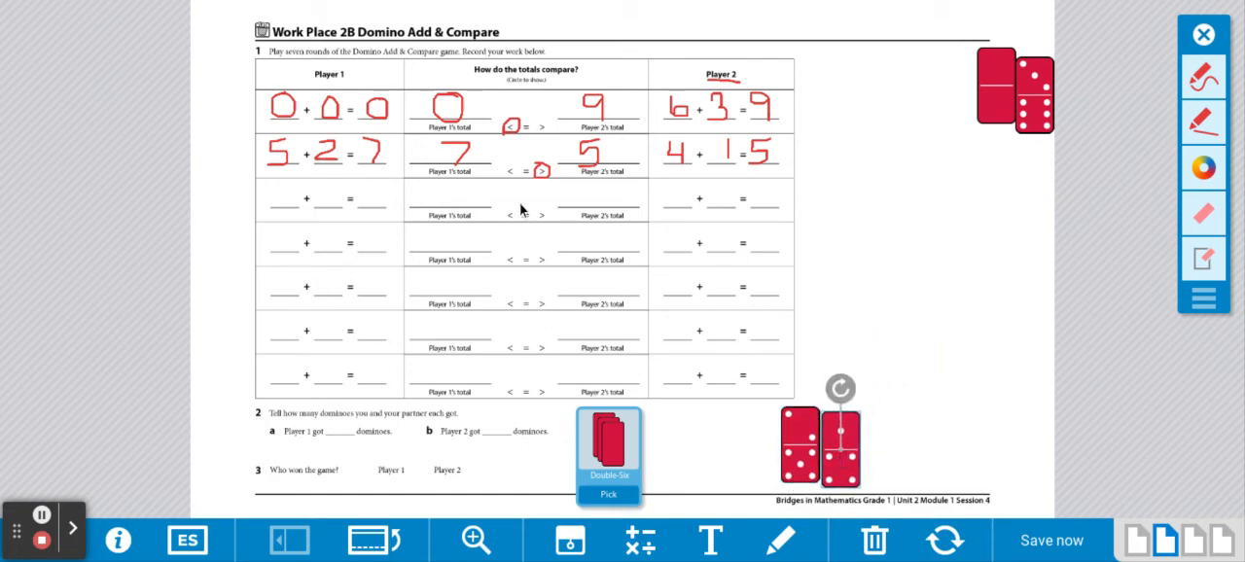
pyautogui.moveTo(529, 222)
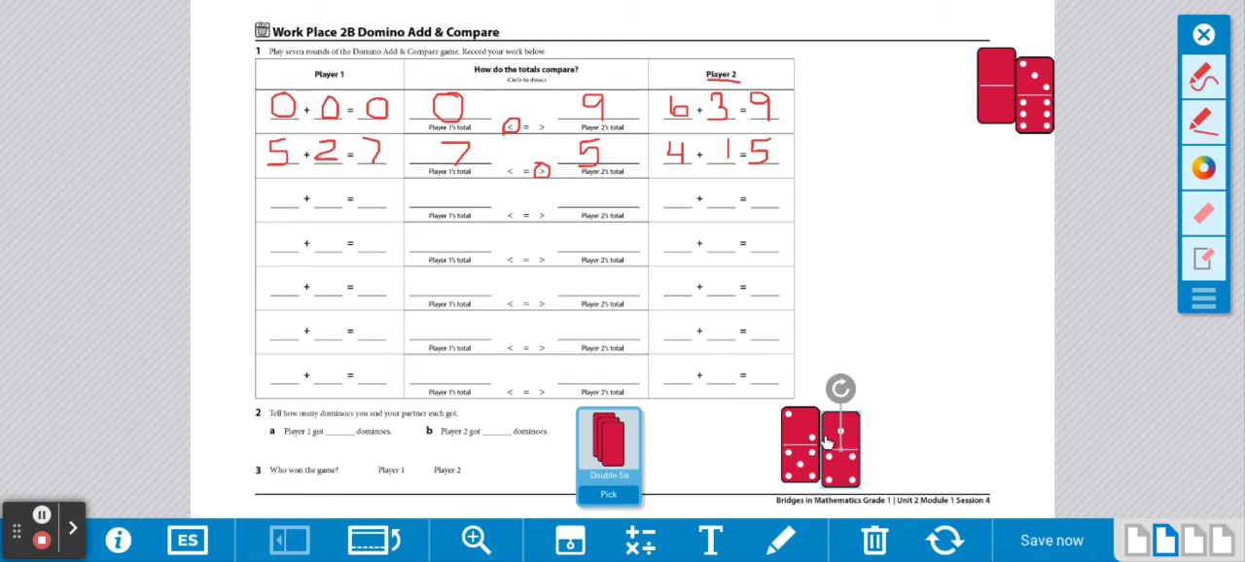
pyautogui.moveTo(821, 448); pyautogui.dragTo(983, 165)
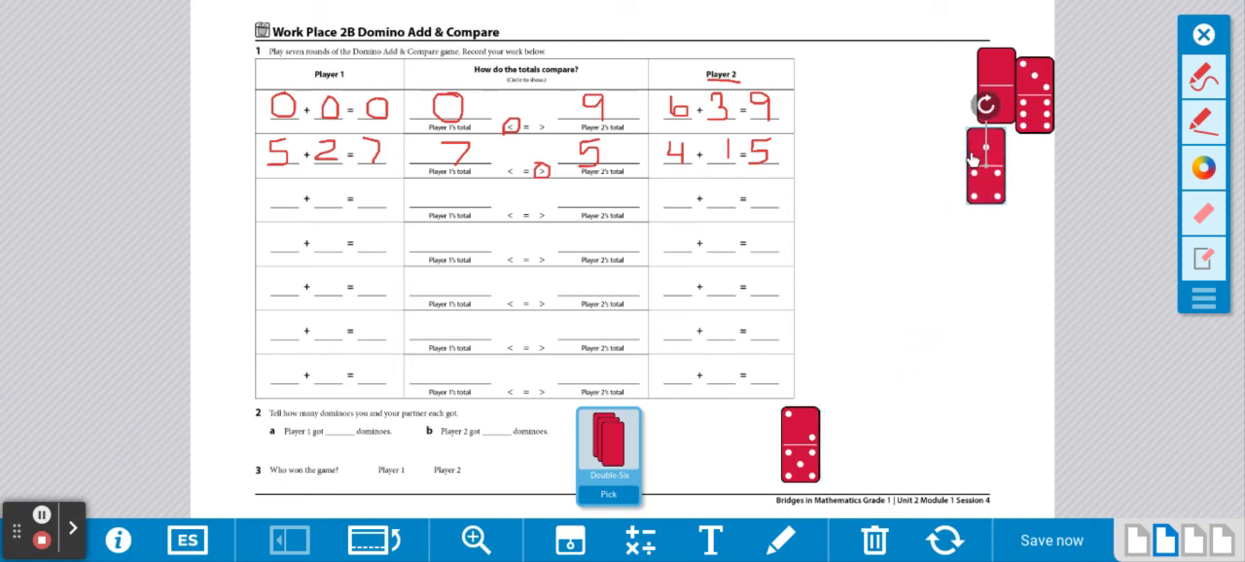
pyautogui.moveTo(984, 165); pyautogui.dragTo(820, 443)
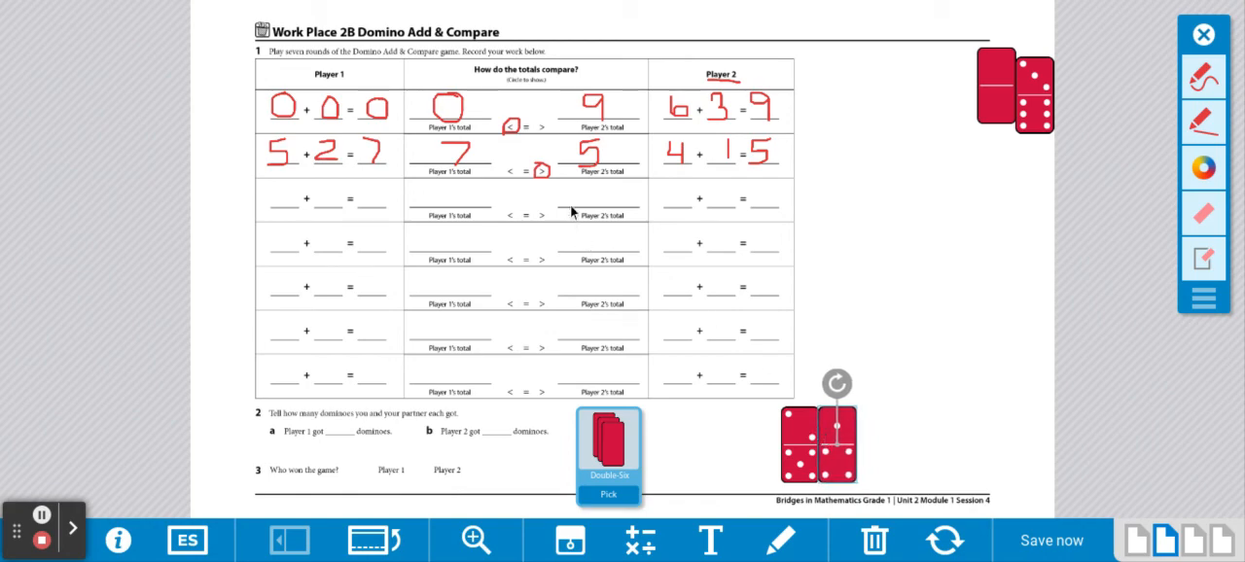
pyautogui.moveTo(620, 406)
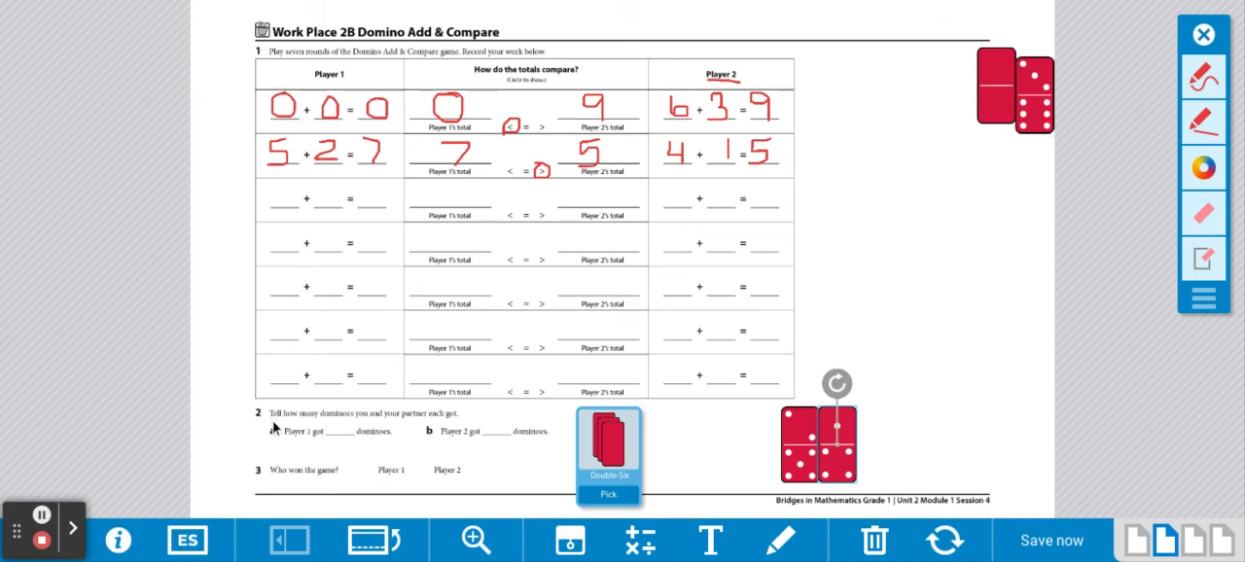
pyautogui.moveTo(338, 432)
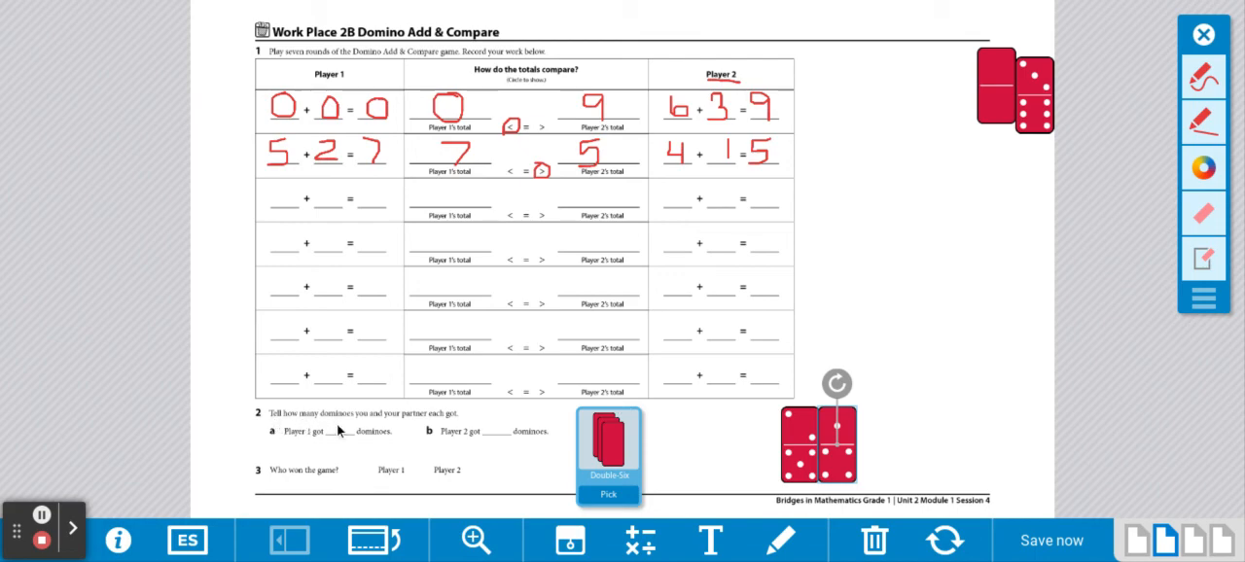
pyautogui.moveTo(459, 428)
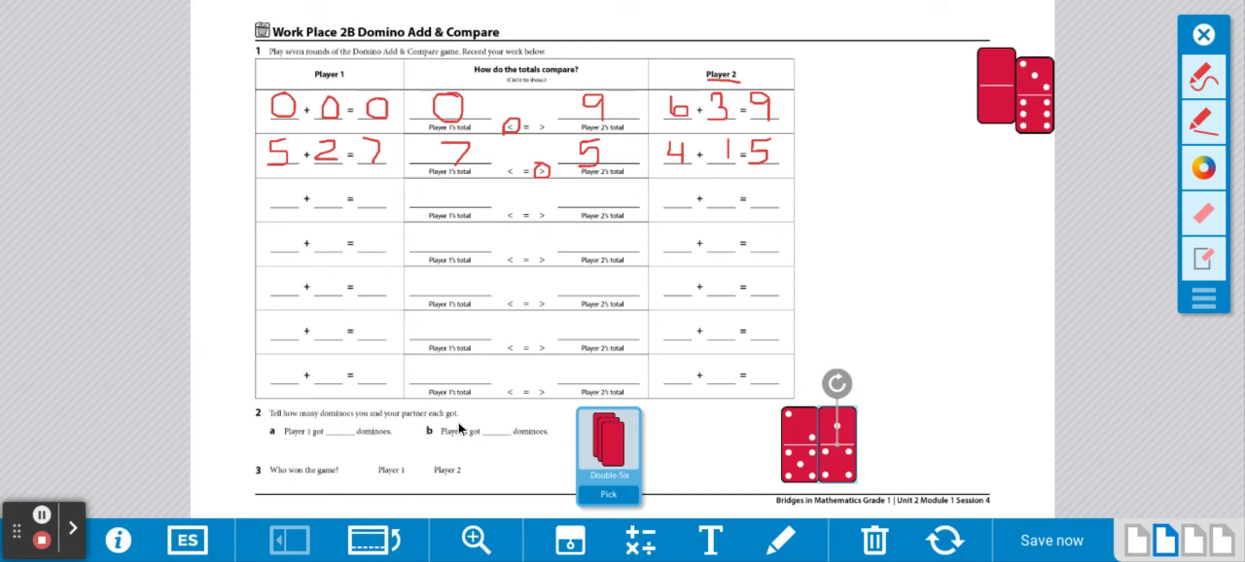
pyautogui.moveTo(432, 440)
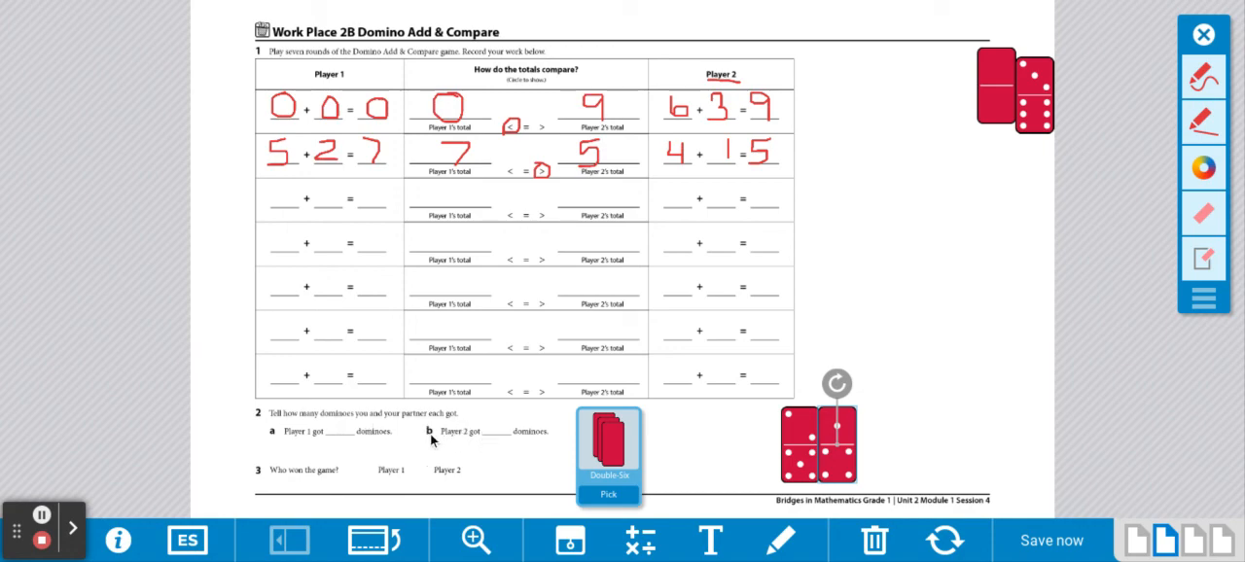
pyautogui.moveTo(343, 441)
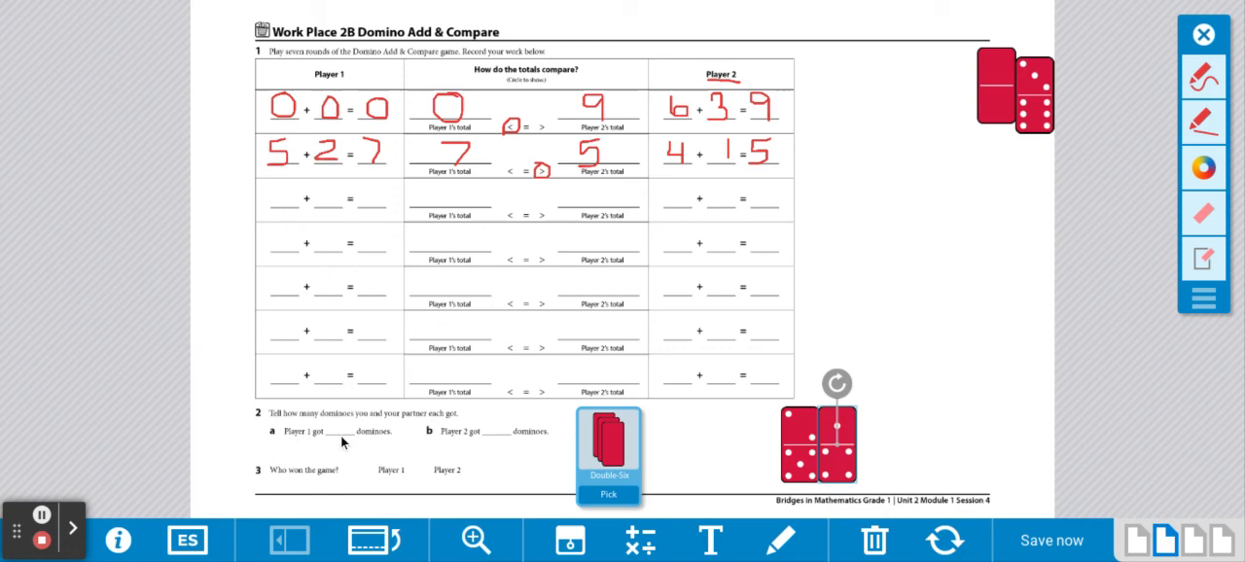
pyautogui.moveTo(497, 445)
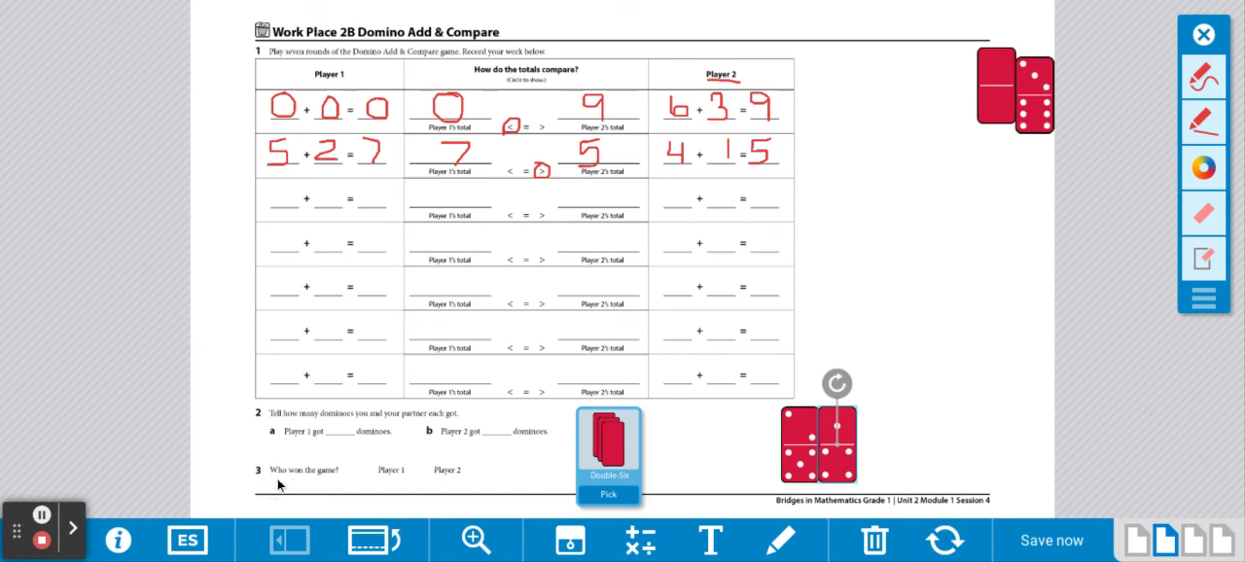
pyautogui.moveTo(295, 479)
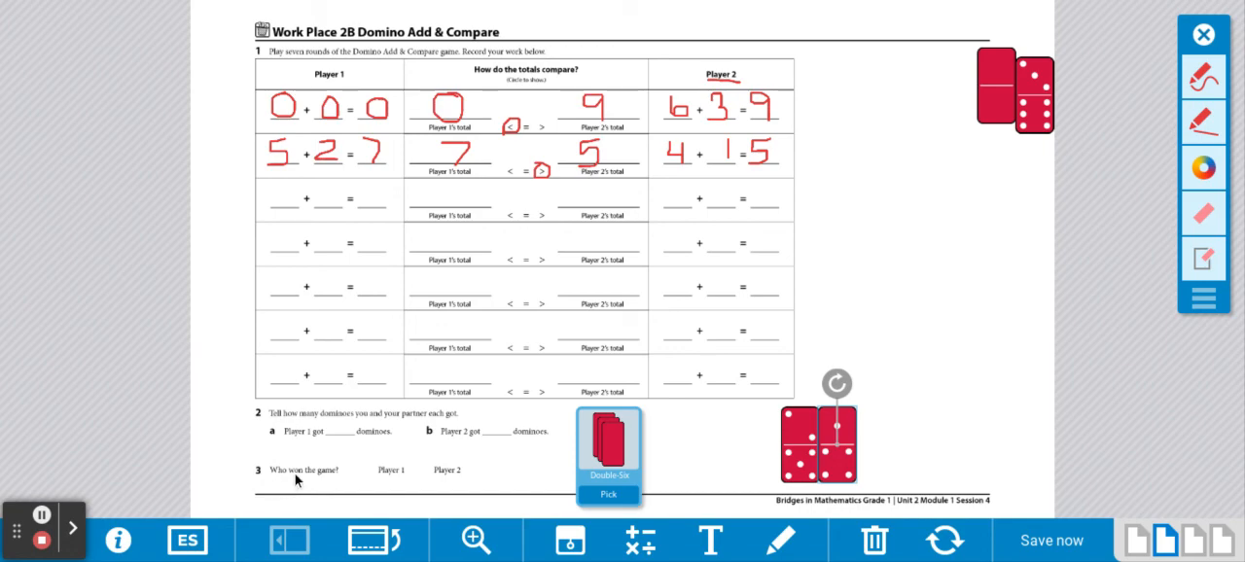
pyautogui.moveTo(385, 490)
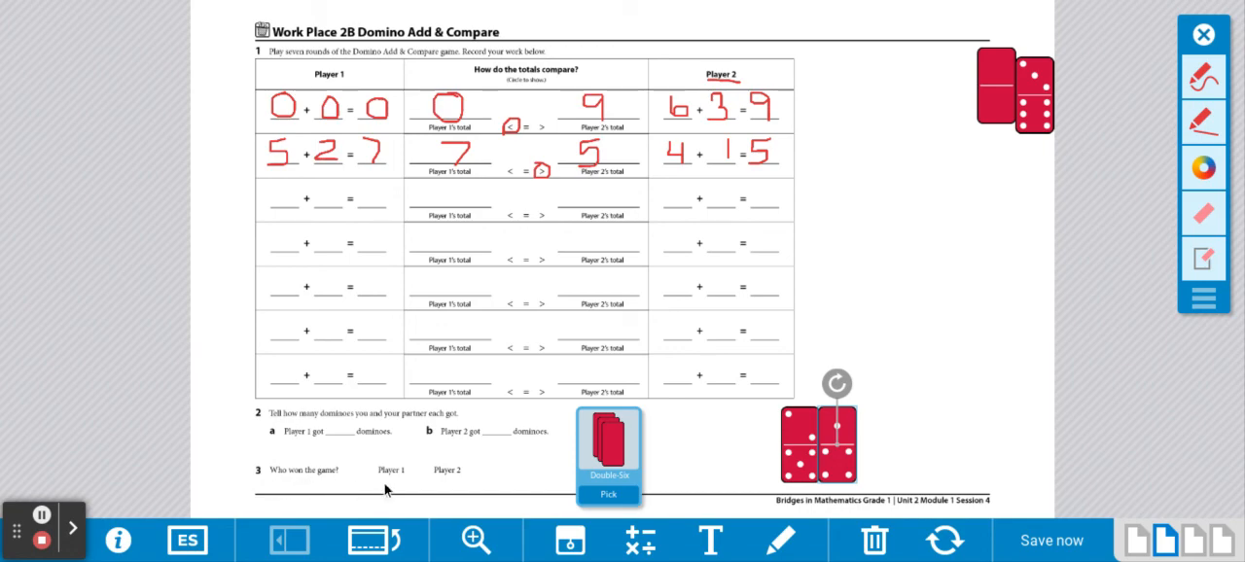
pyautogui.moveTo(459, 475)
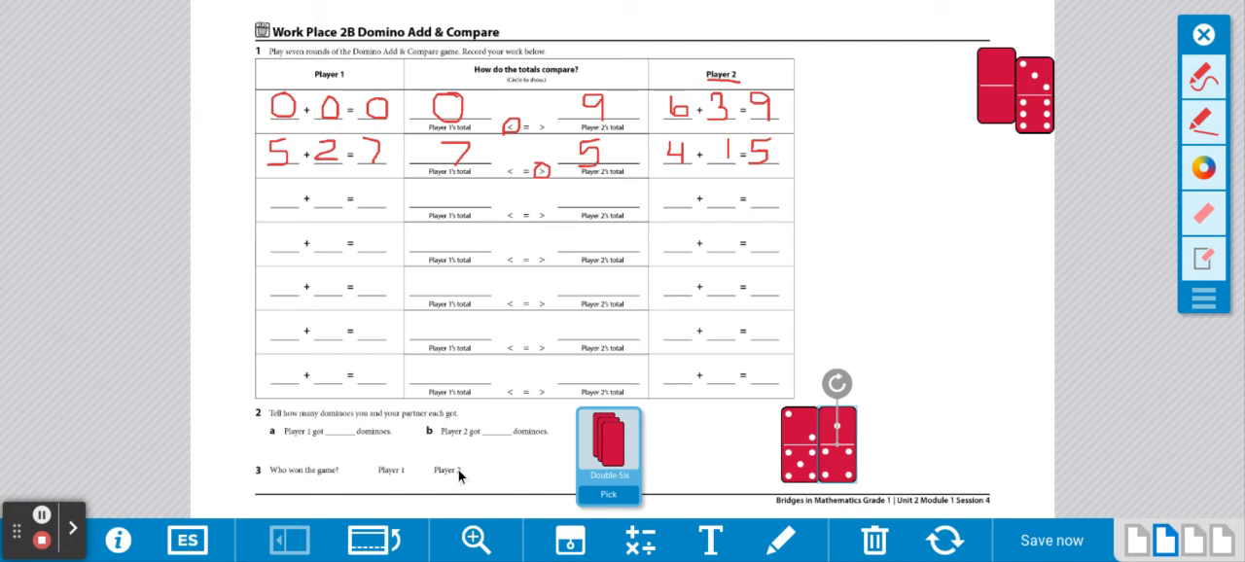
pyautogui.moveTo(448, 488)
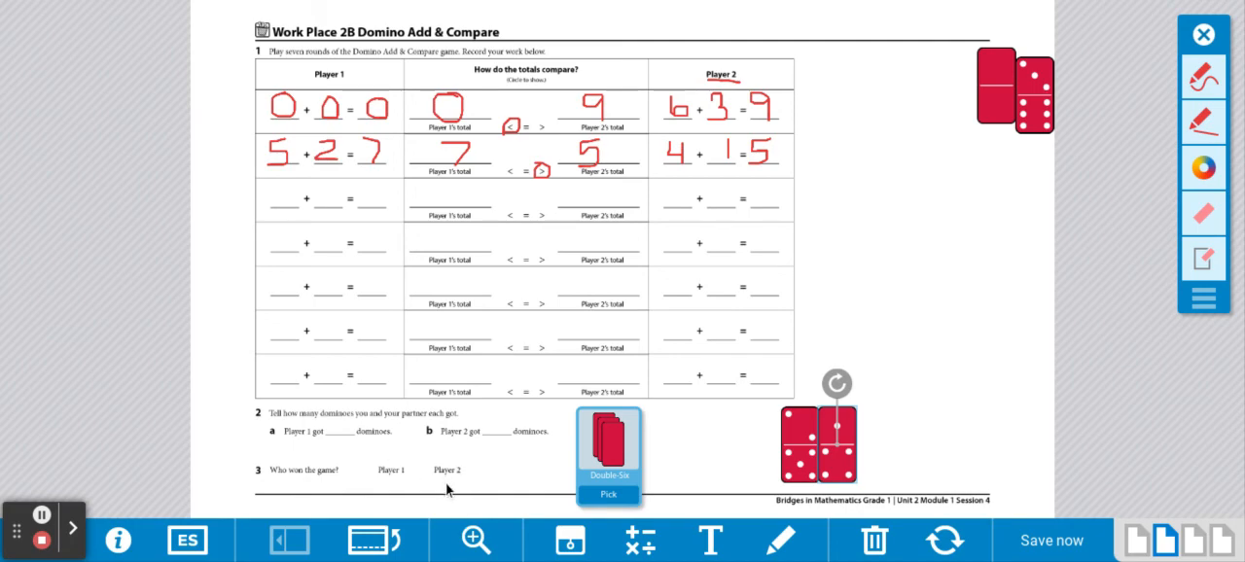